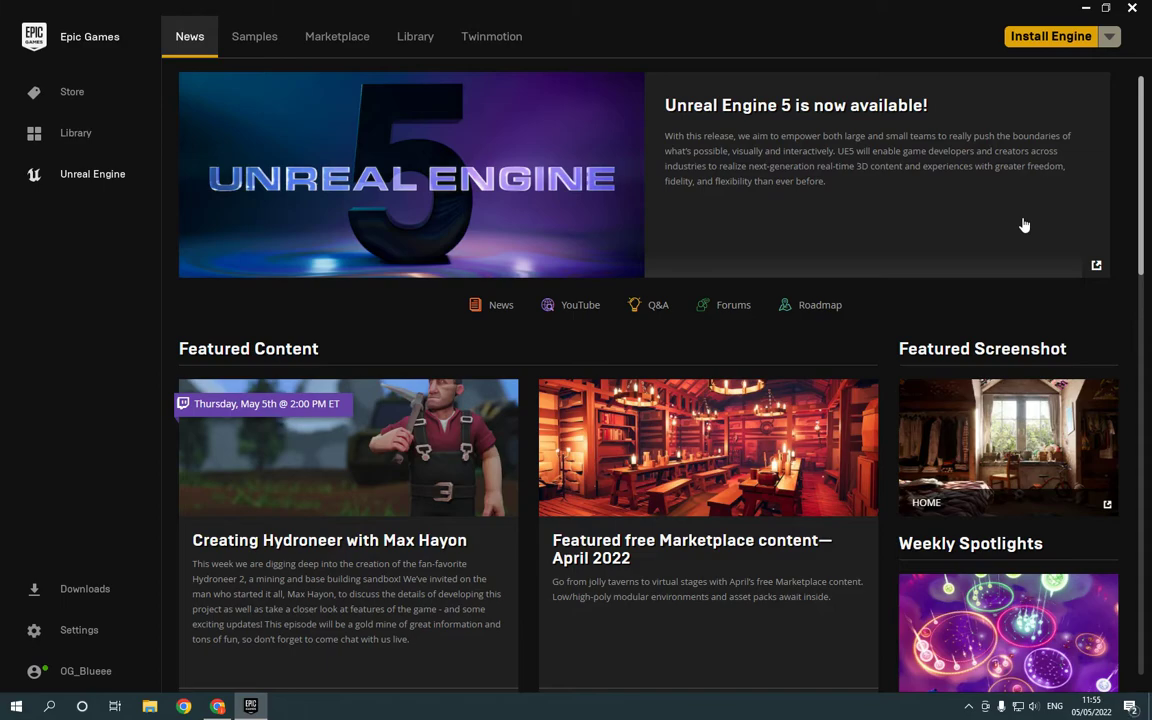
mouse_move(156, 152)
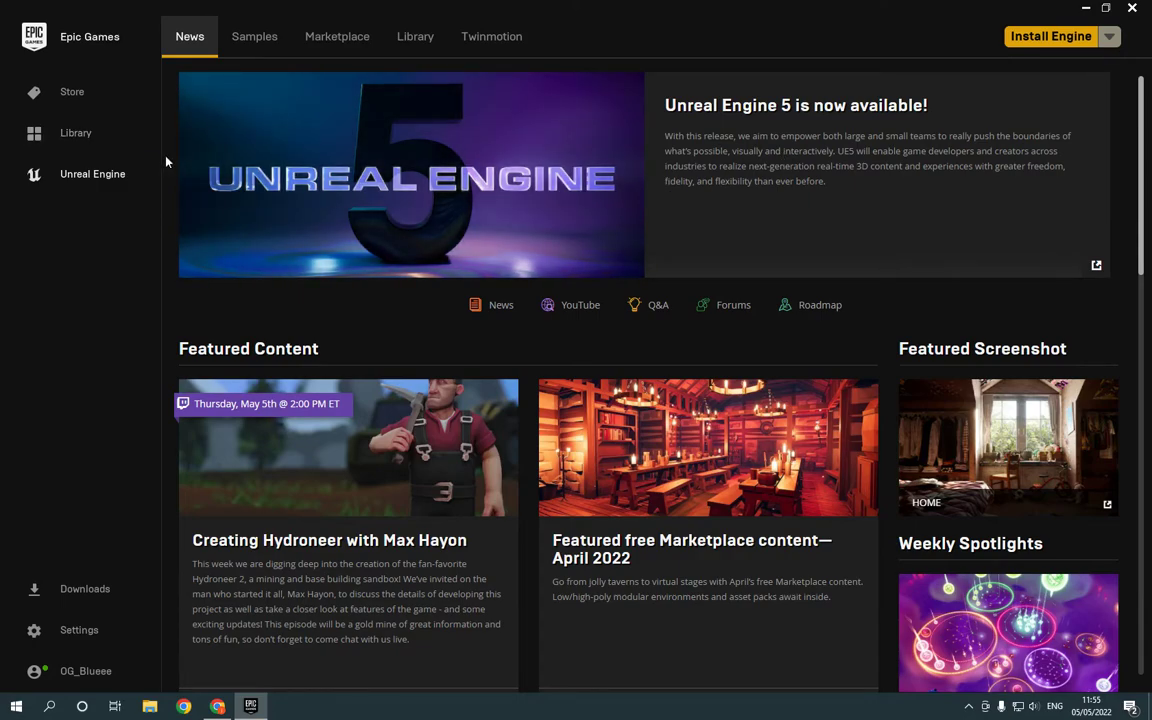
mouse_move(152, 174)
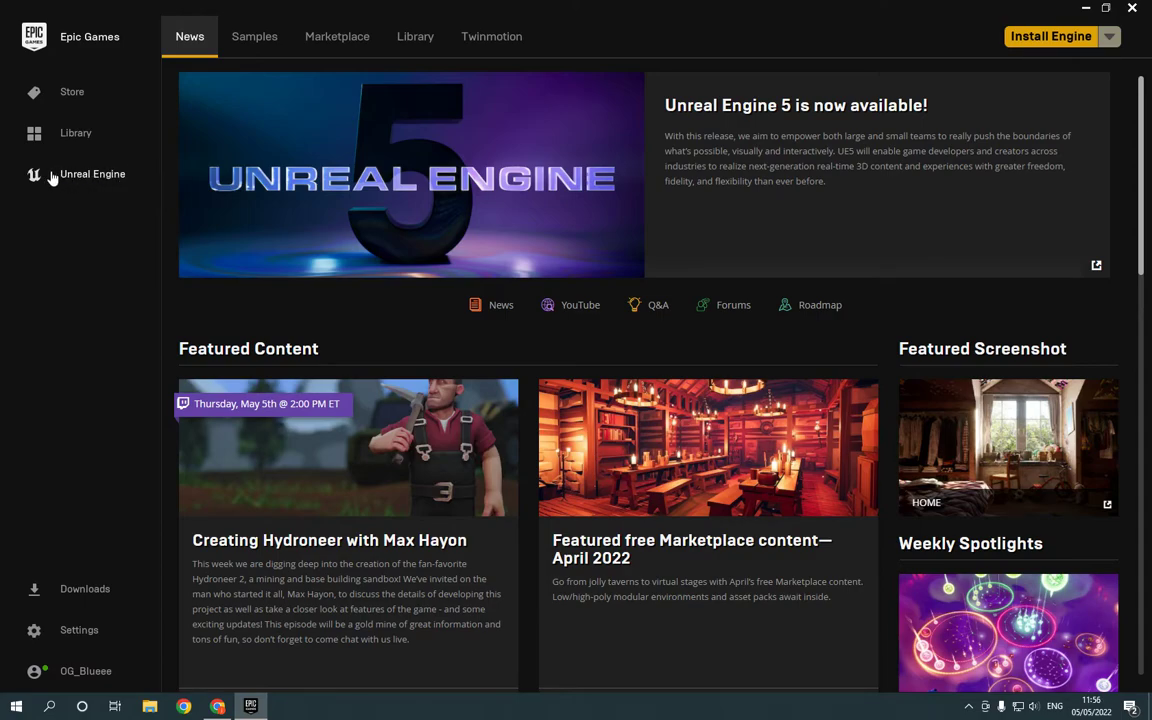
mouse_move(100, 616)
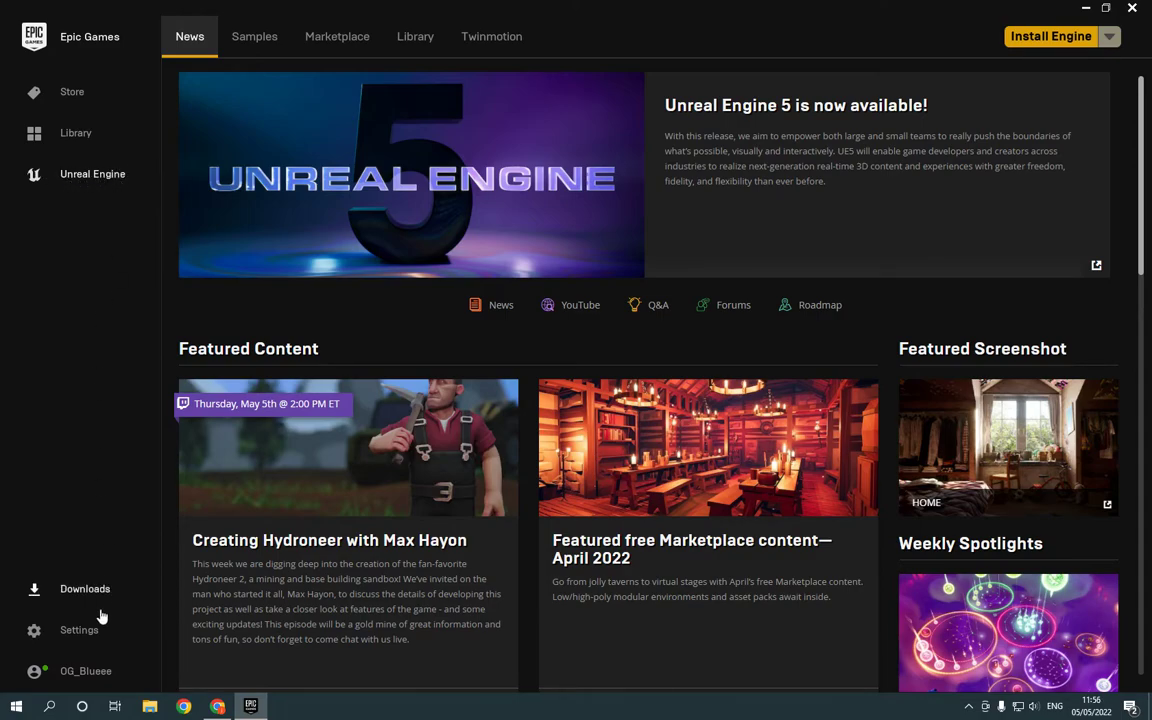
- Choose Manage Account from the account menu to reach General Settings in the browser
click(86, 672)
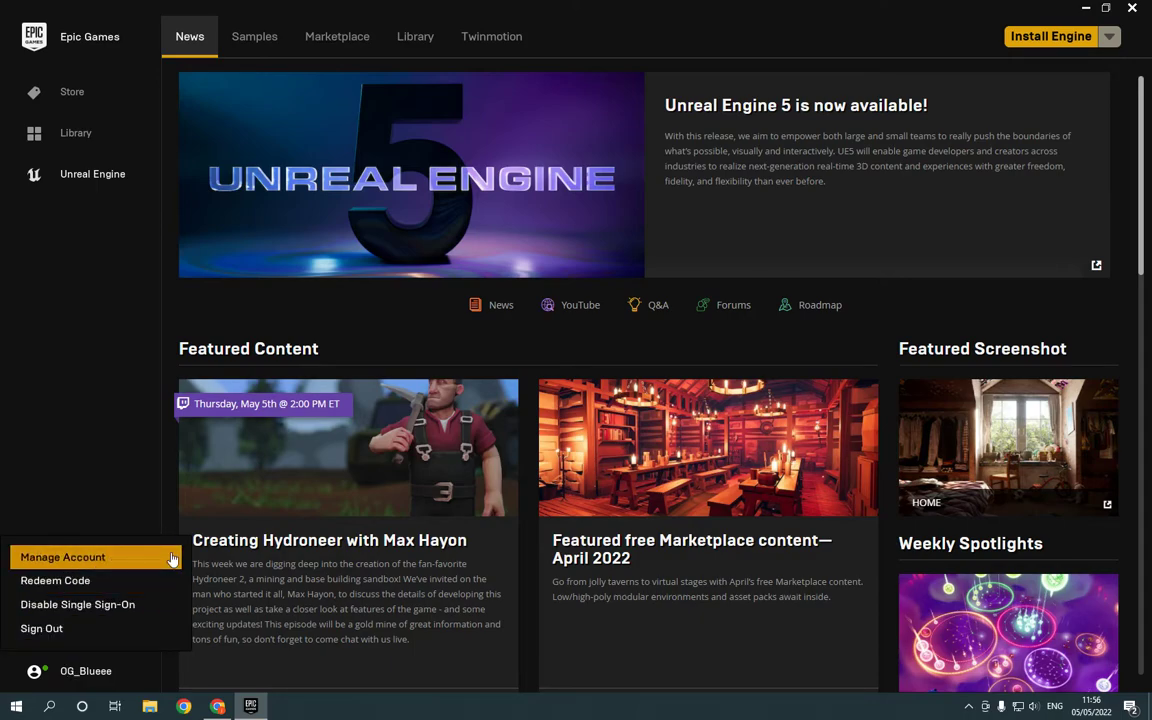
click(62, 556)
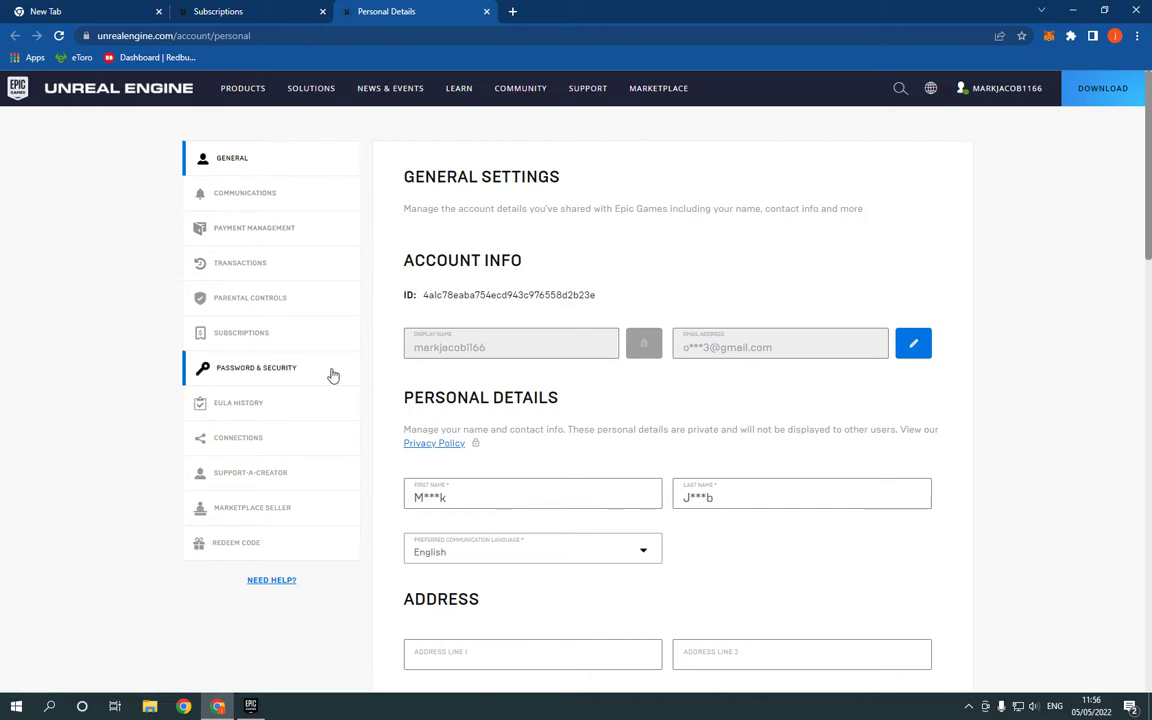
mouse_move(216, 372)
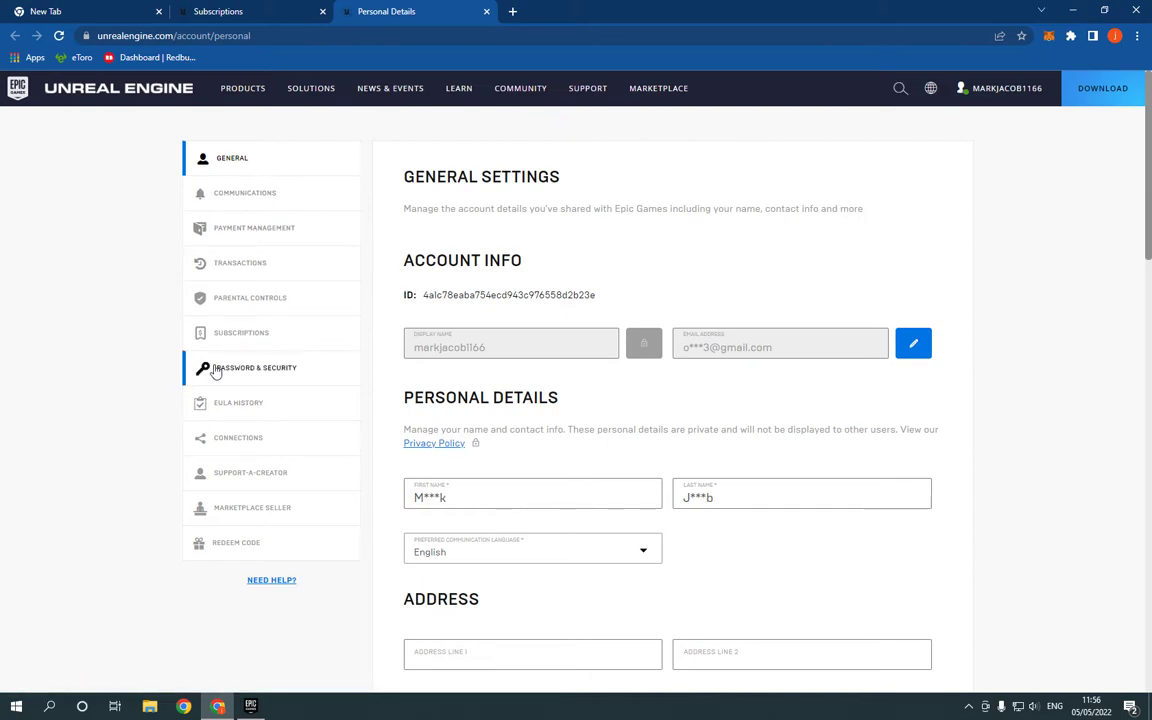
- Go to Password & Security so the Change Your Password form shows empty fields
click(256, 368)
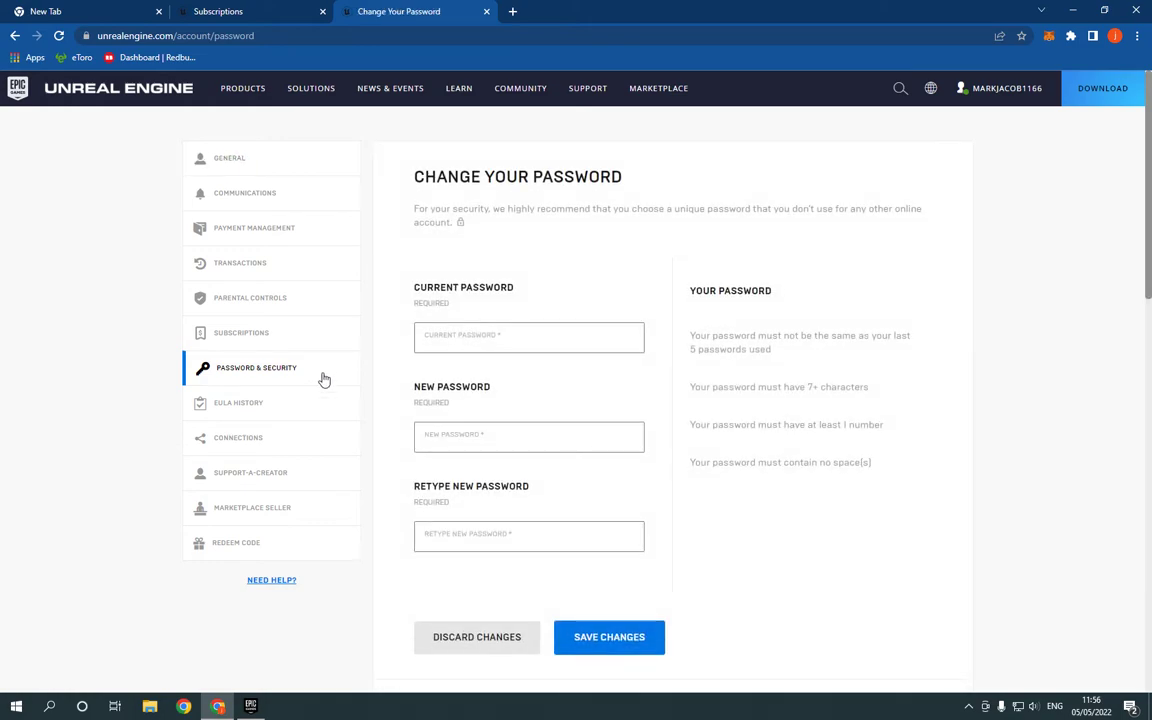
mouse_move(584, 194)
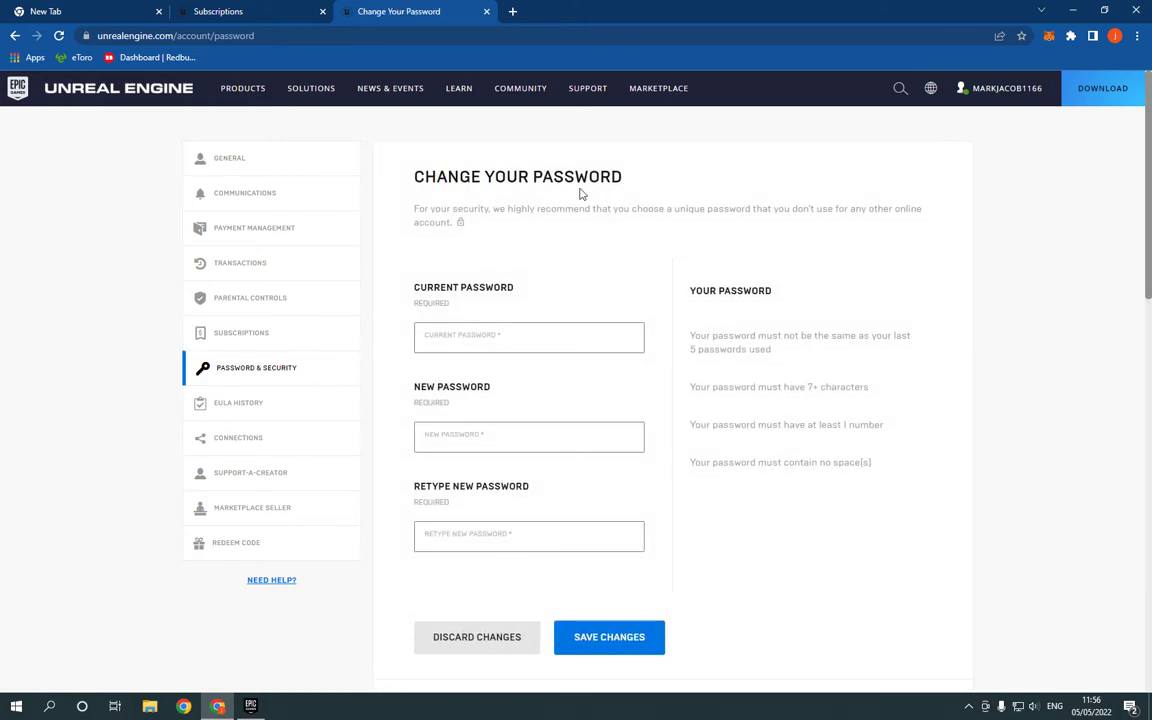
mouse_move(470, 278)
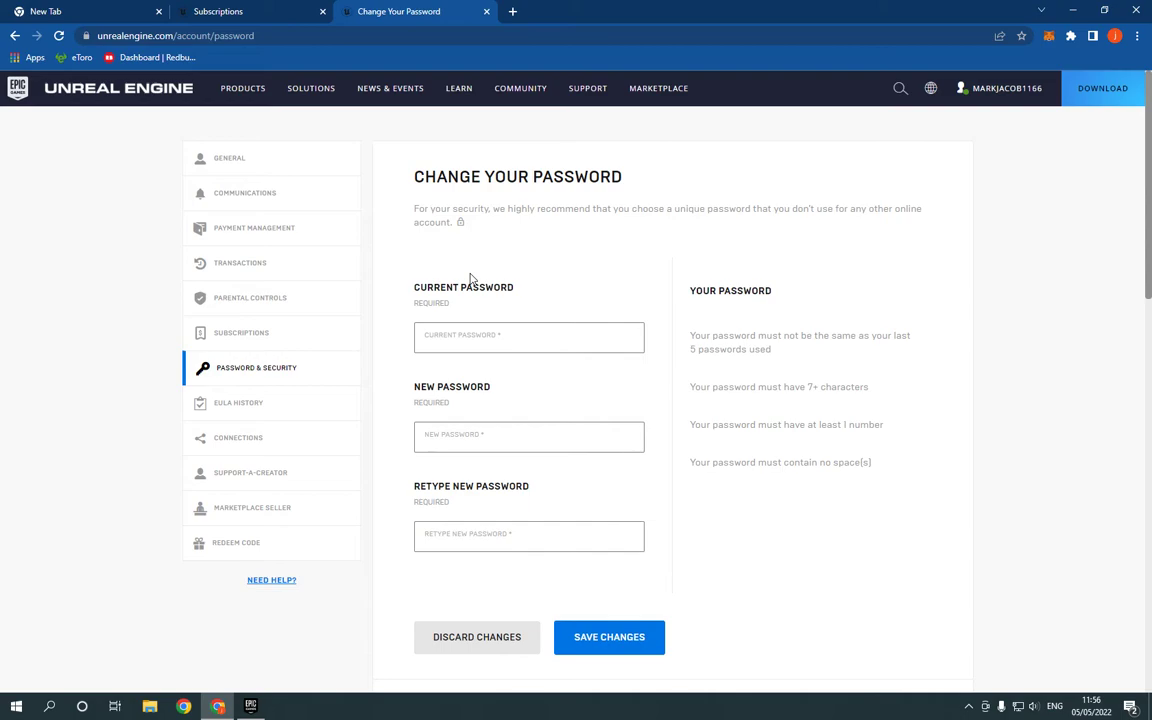
double_click(448, 288)
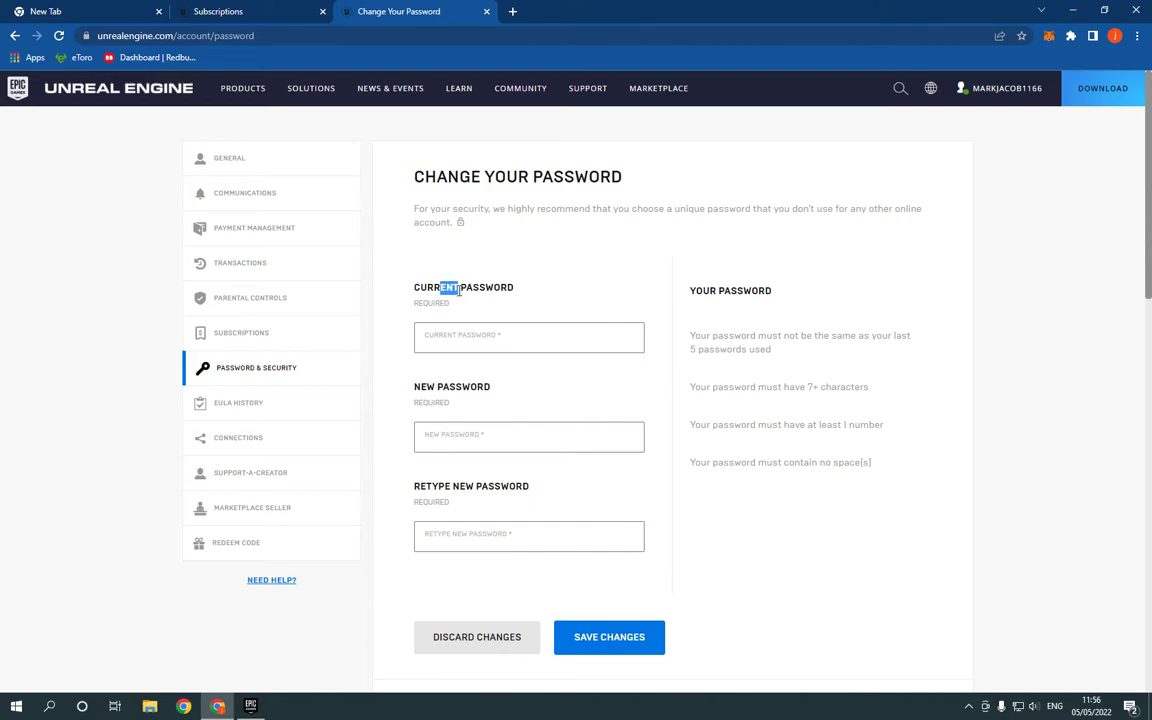